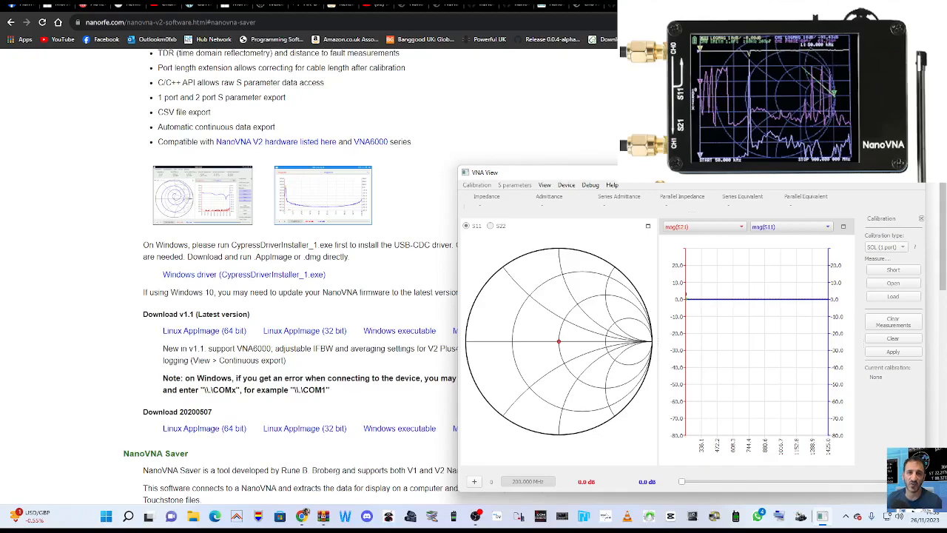
mouse_move(440, 231)
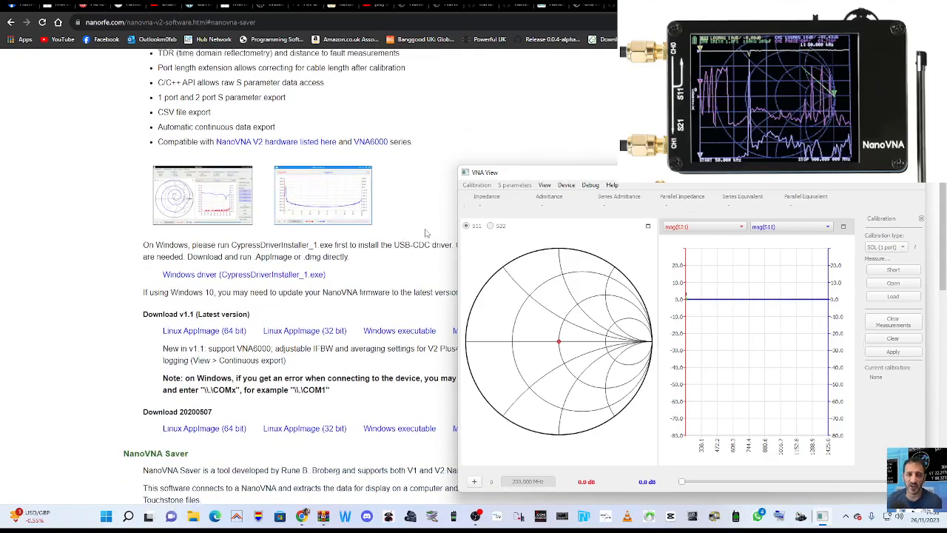
- Scroll the NanoVNA software page down to the NanoVNA-QT download section with installers and Windows driver
scroll("down", 3)
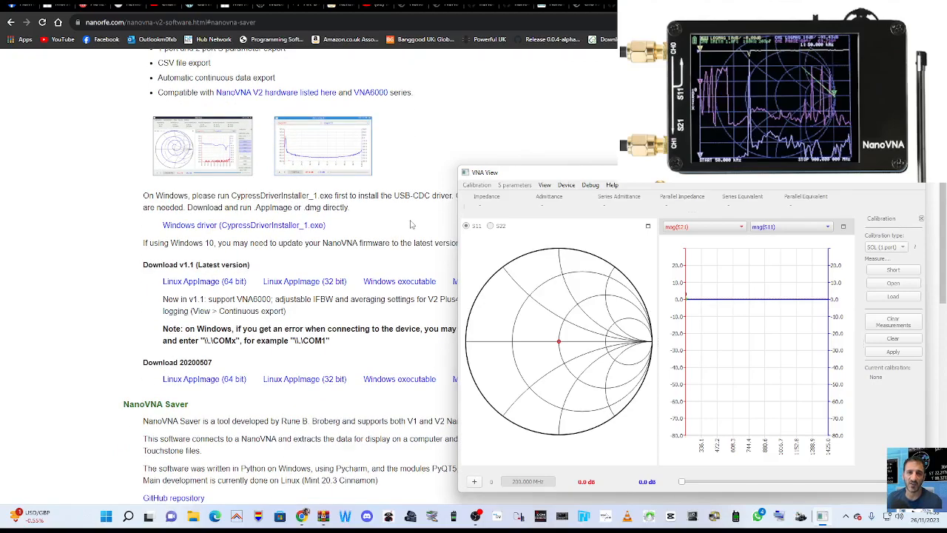
scroll("down", 3)
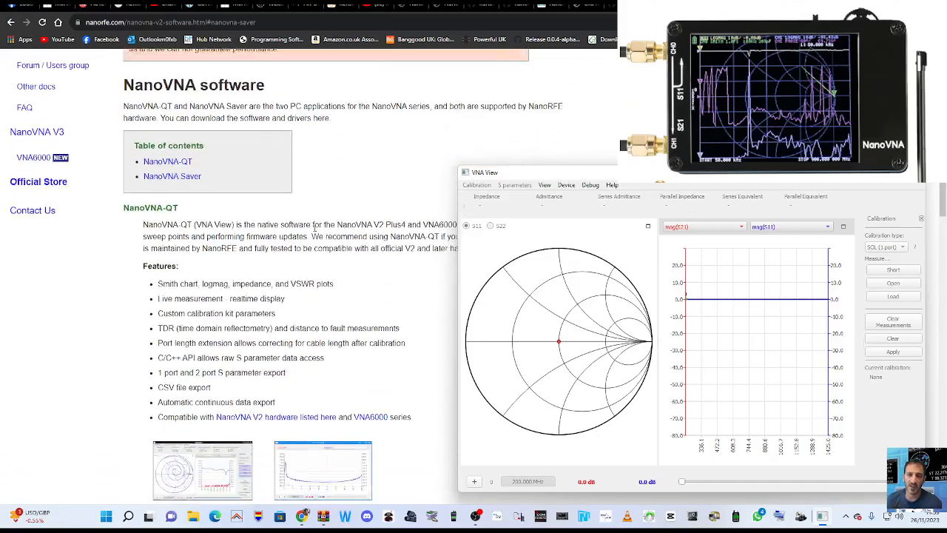
scroll("down", 3)
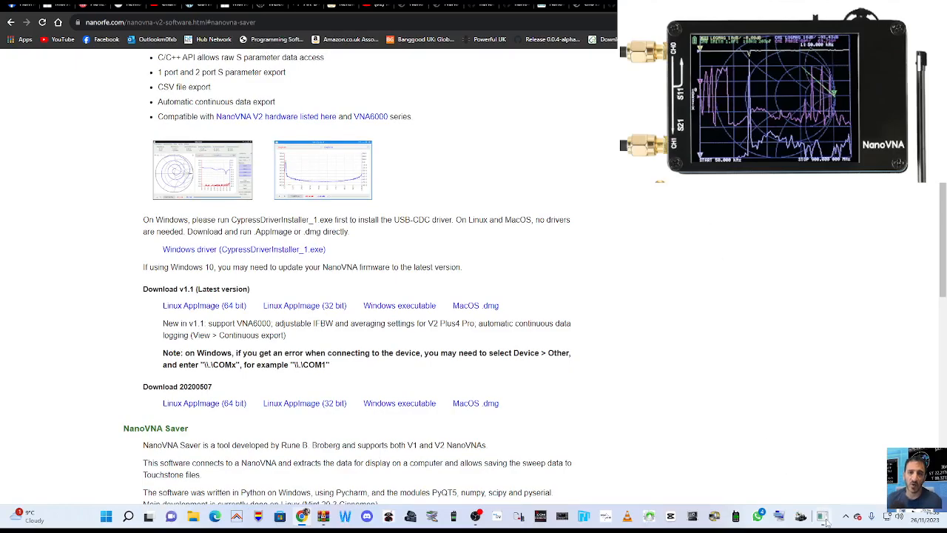
- Open the downloaded vna_qt_windows zip archive and bring its contents into view
left_click(821, 515)
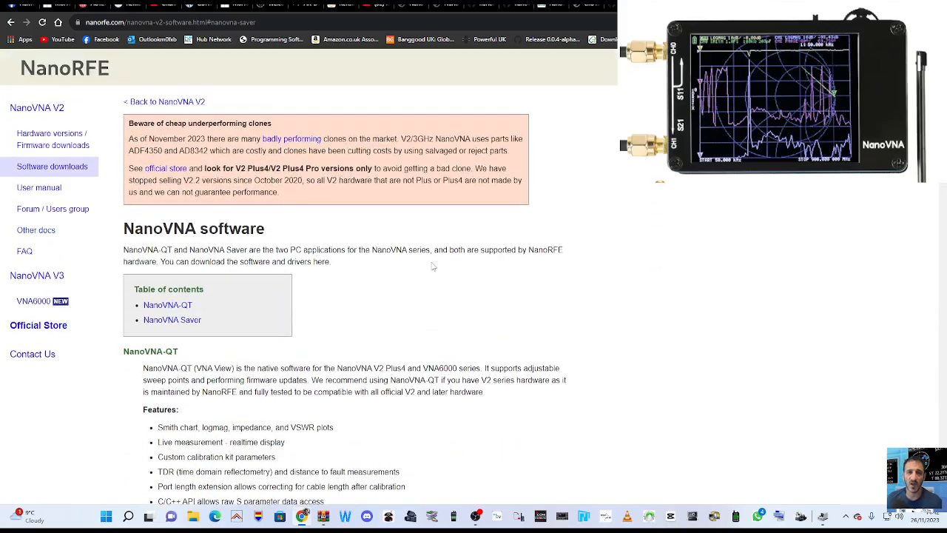
scroll("down", 3)
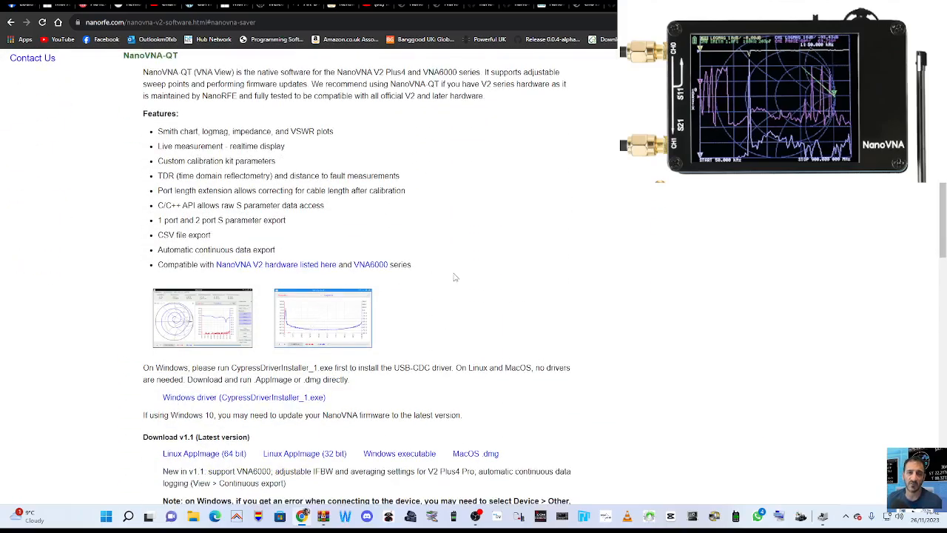
scroll("down", 3)
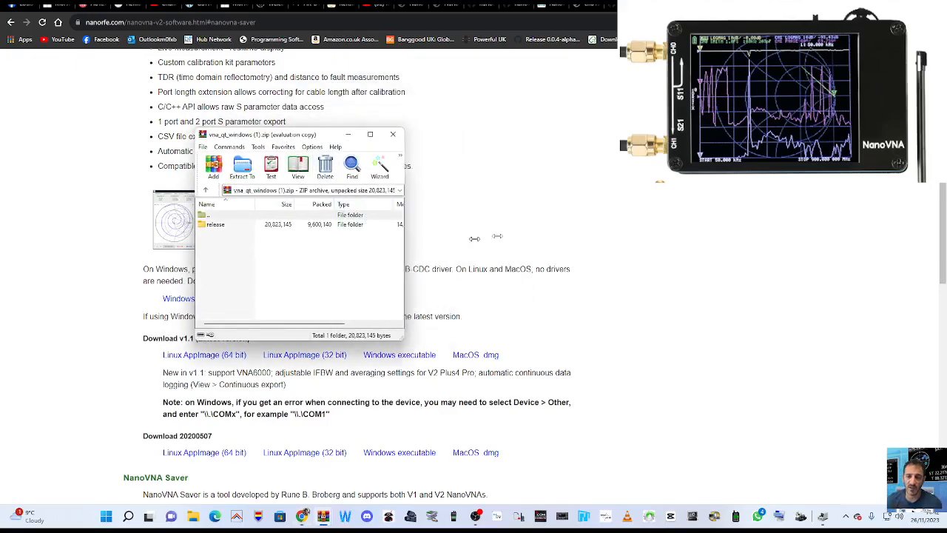
- Run vna_qt.exe from the release folder so the VNA View window appears
double_click(215, 225)
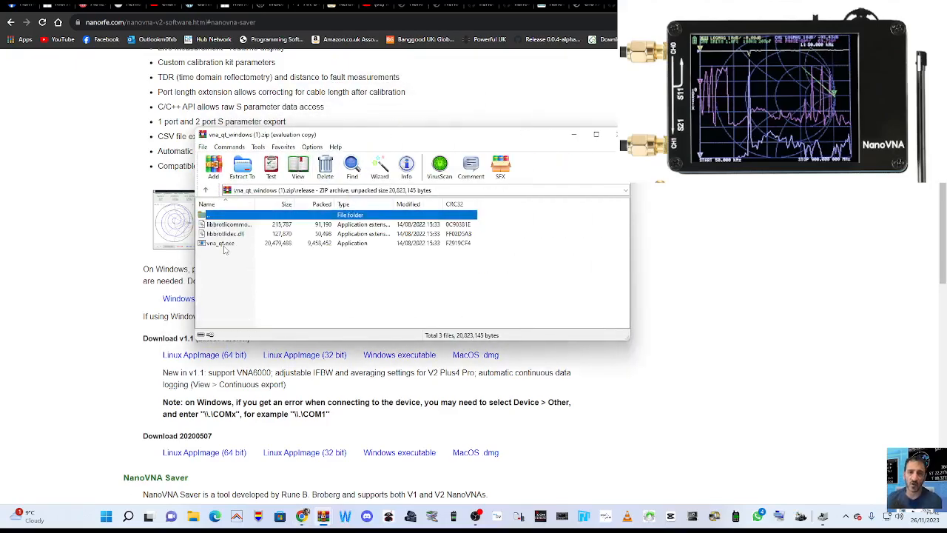
left_click(219, 243)
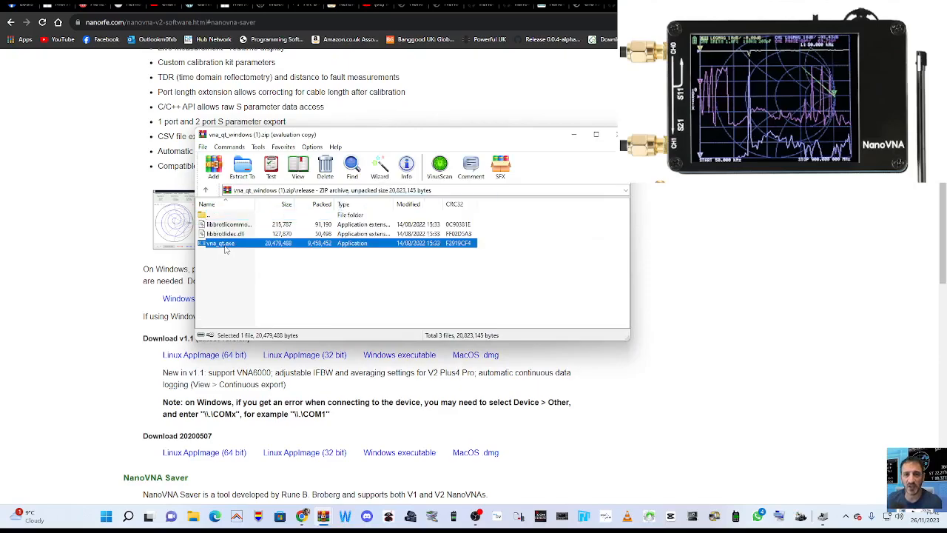
double_click(219, 243)
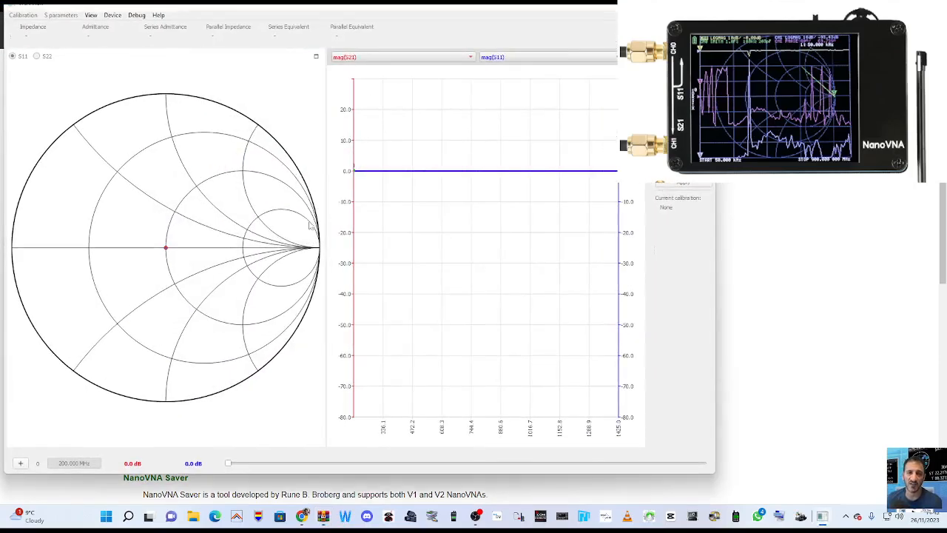